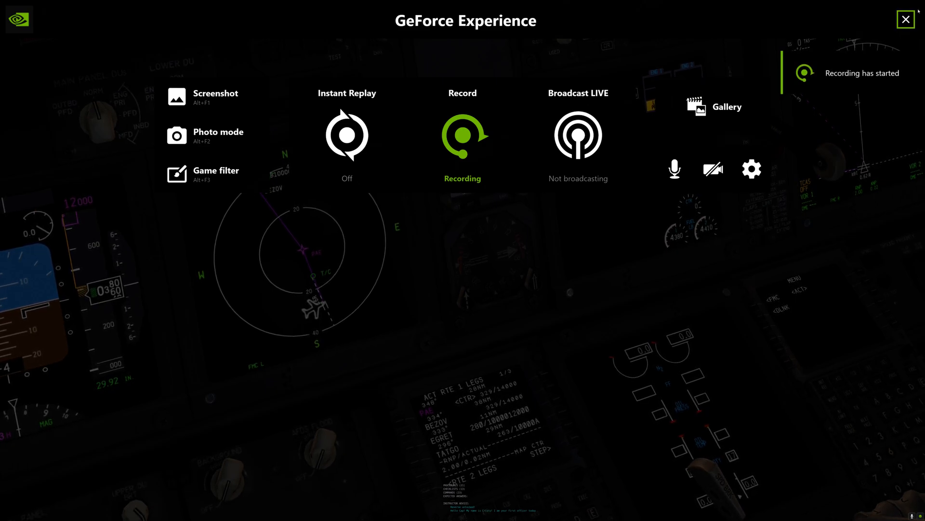
pyautogui.click(908, 19)
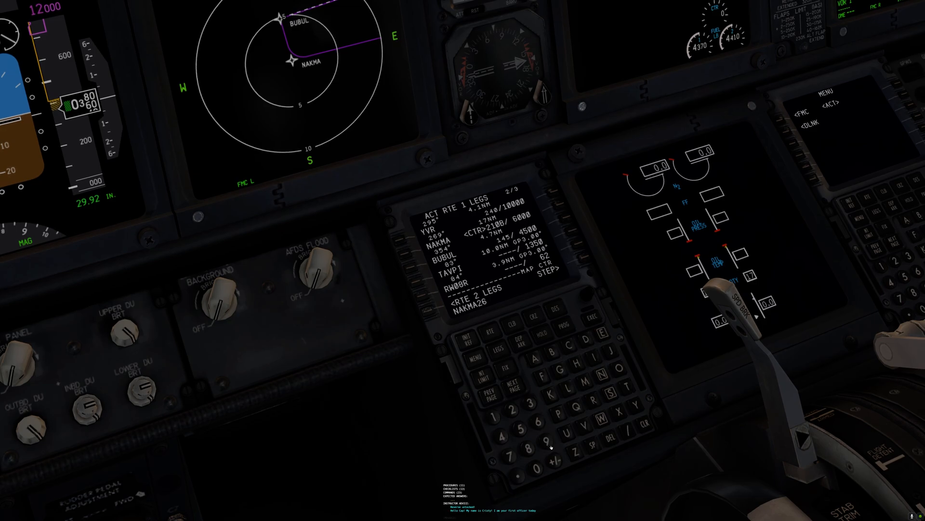
# - Enter the NAKMA place/bearing/distance definition into the FMC scratchpad
pyautogui.click(533, 447)
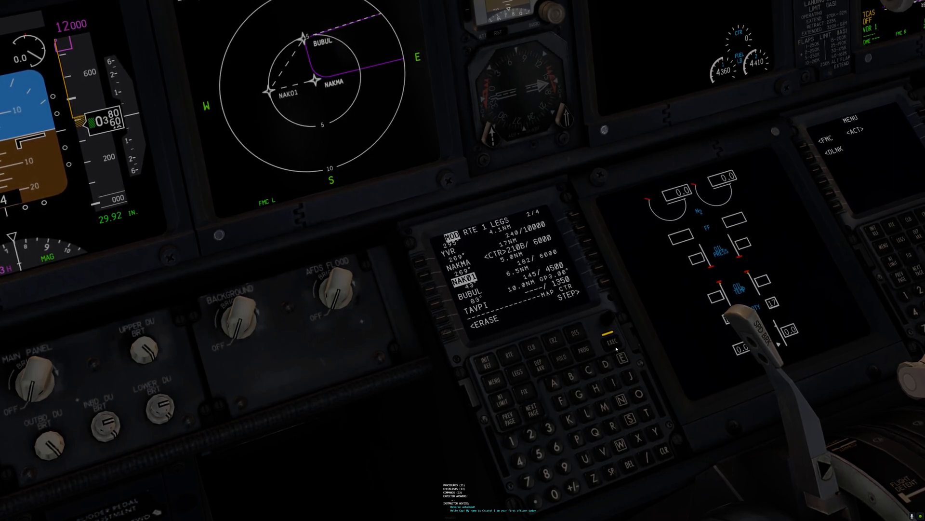
# - Insert the scratchpad waypoint below NAKMA, creating NAK01 in the modified route
pyautogui.click(605, 345)
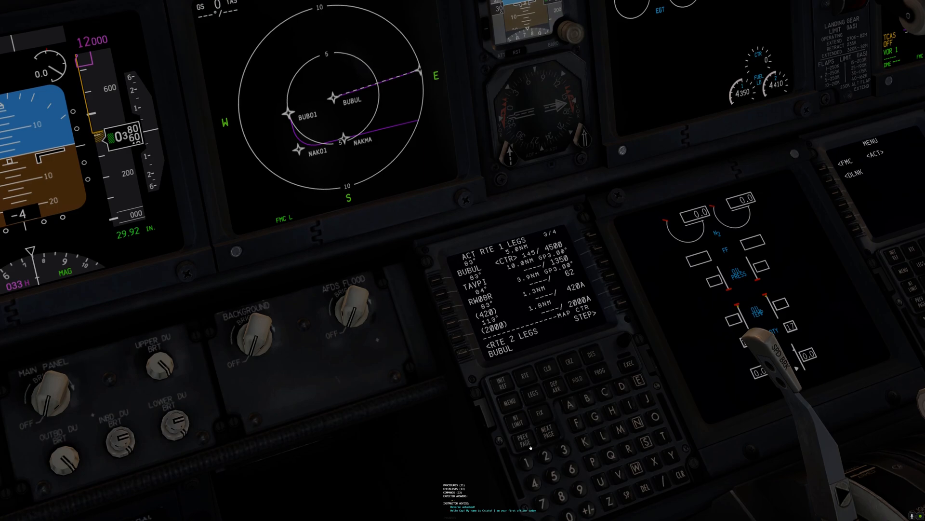
# - Return to legs page 2 and execute the route with NAK01 and BUB01
pyautogui.click(519, 438)
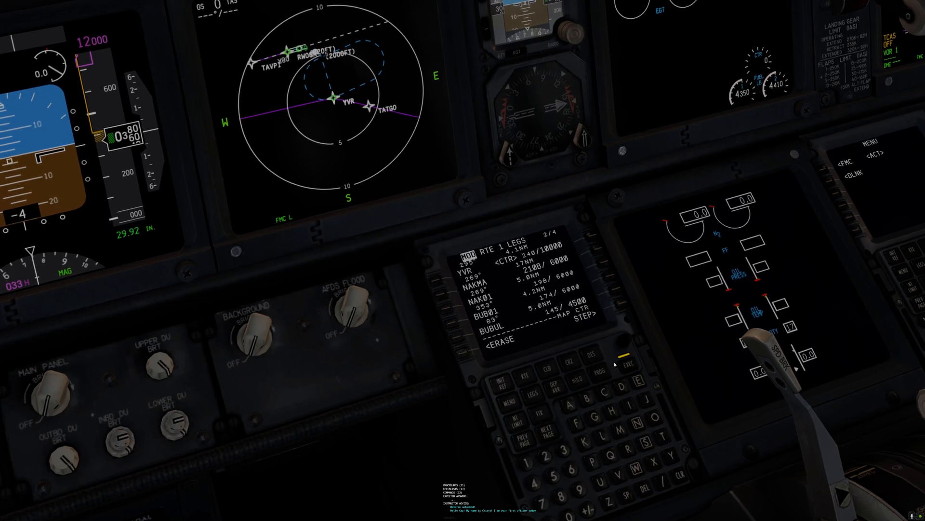
pyautogui.click(621, 366)
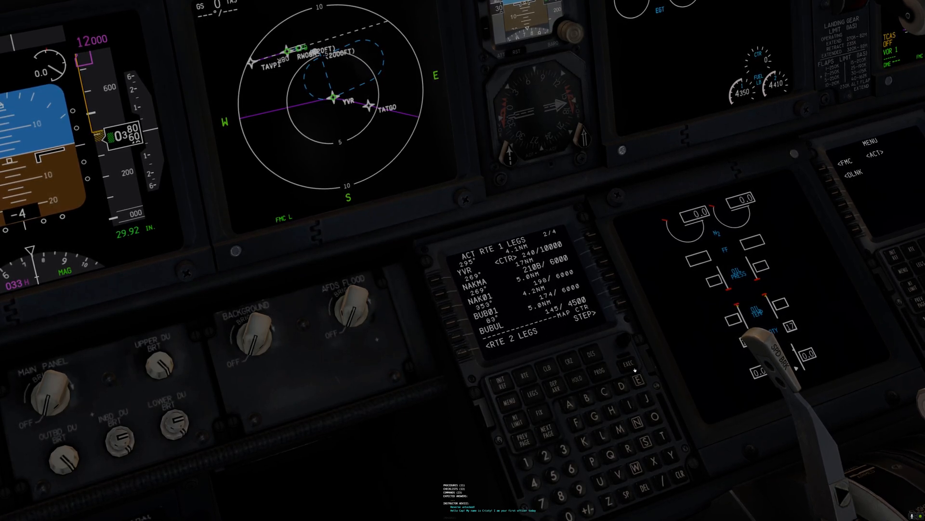